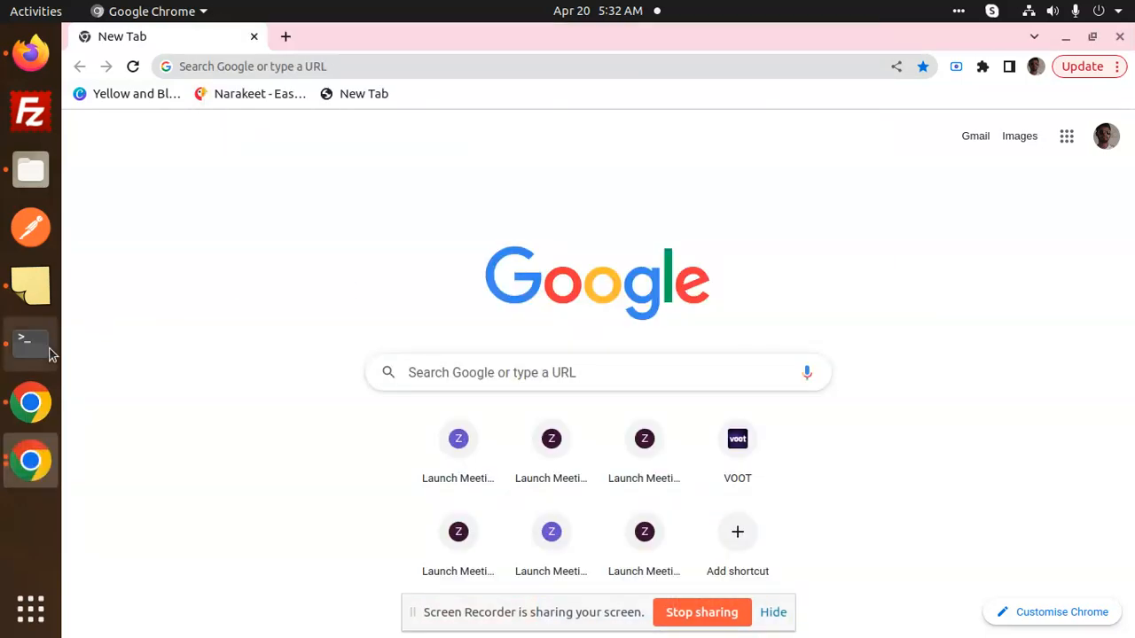
Step: Switch from Chrome to the terminal in the angular-star-rating-app folder
click(30, 343)
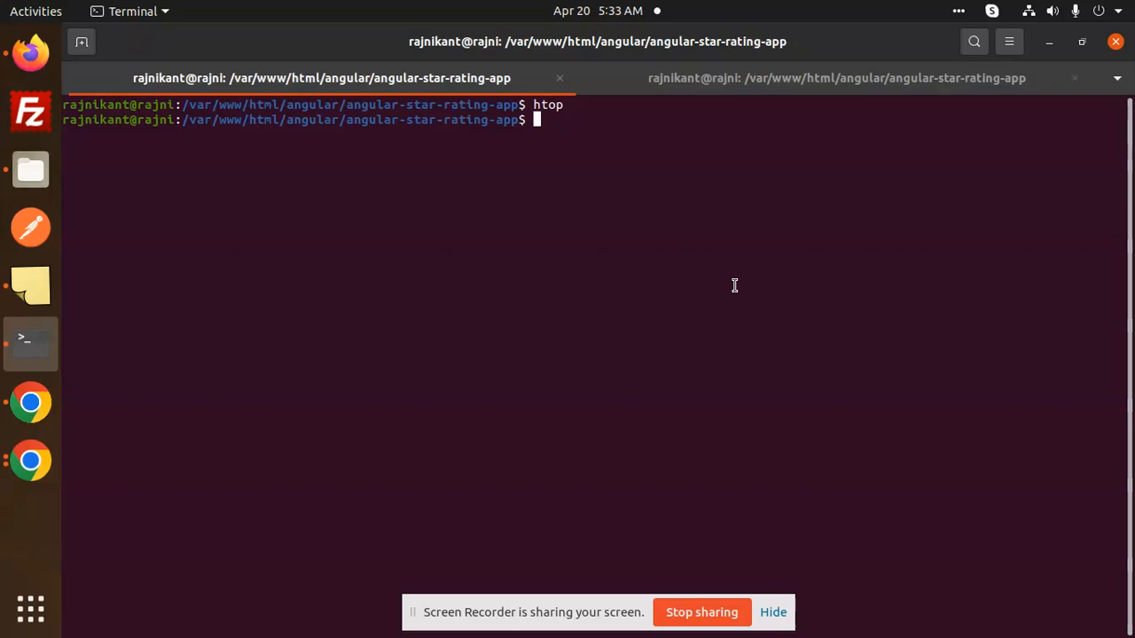
Step: Run npm start to serve the Angular app on localhost:4200
text(npm start)
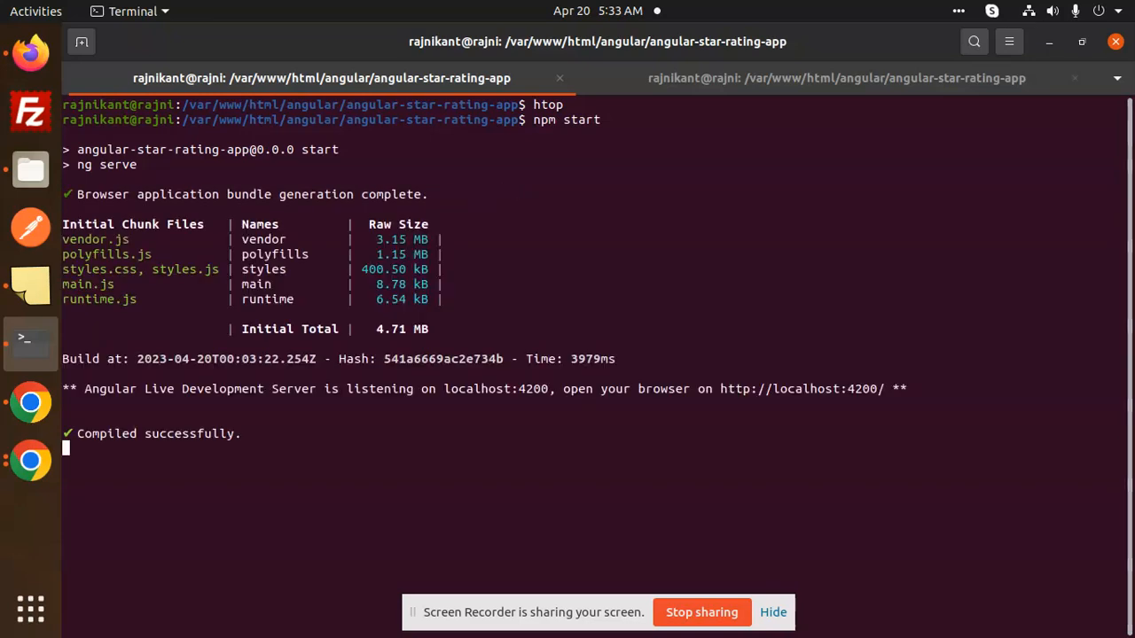
mouse_move(816, 395)
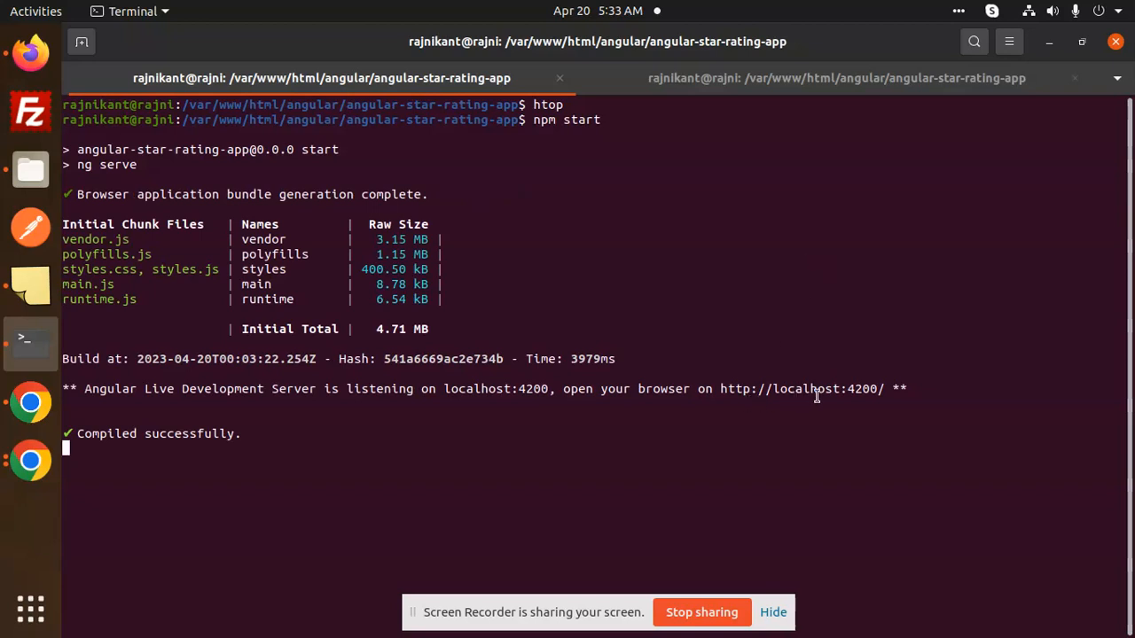
mouse_move(799, 396)
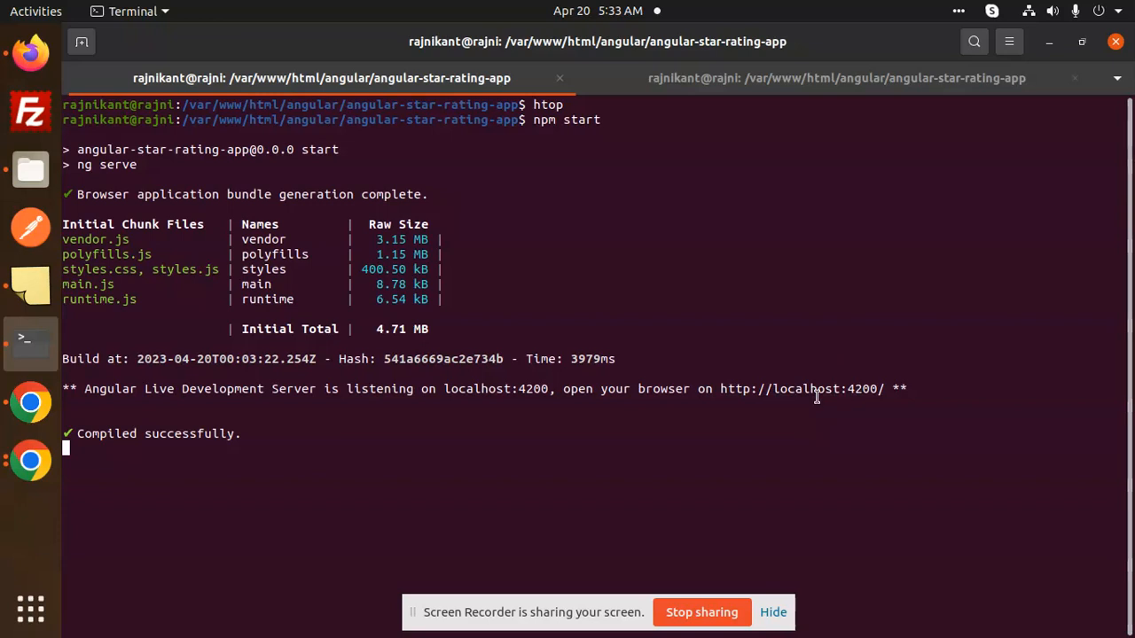
Step: Stop the localhost dev server, stop the elasticsearch service, and clear the terminal
key(ctrl+c)
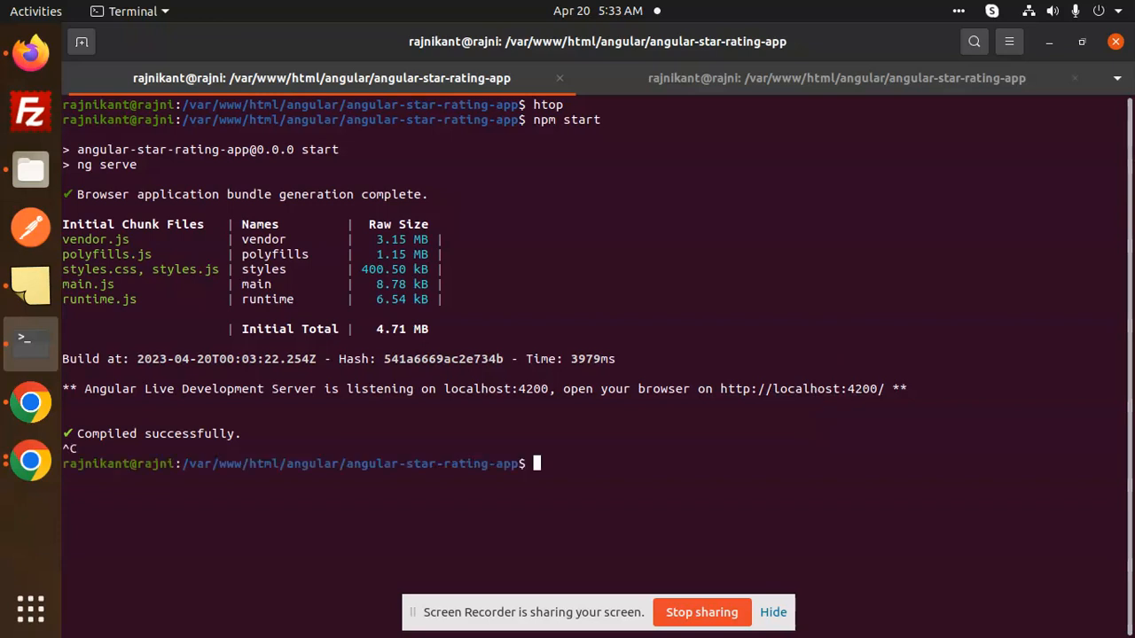
text(sudo service elasticsearch stop)
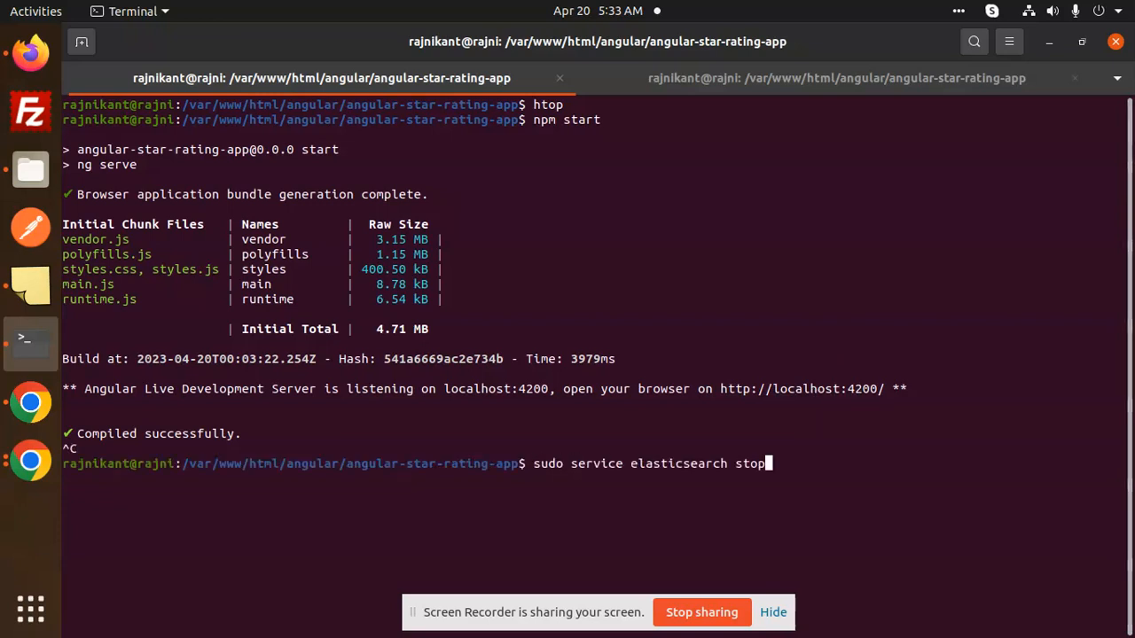
text(clear)
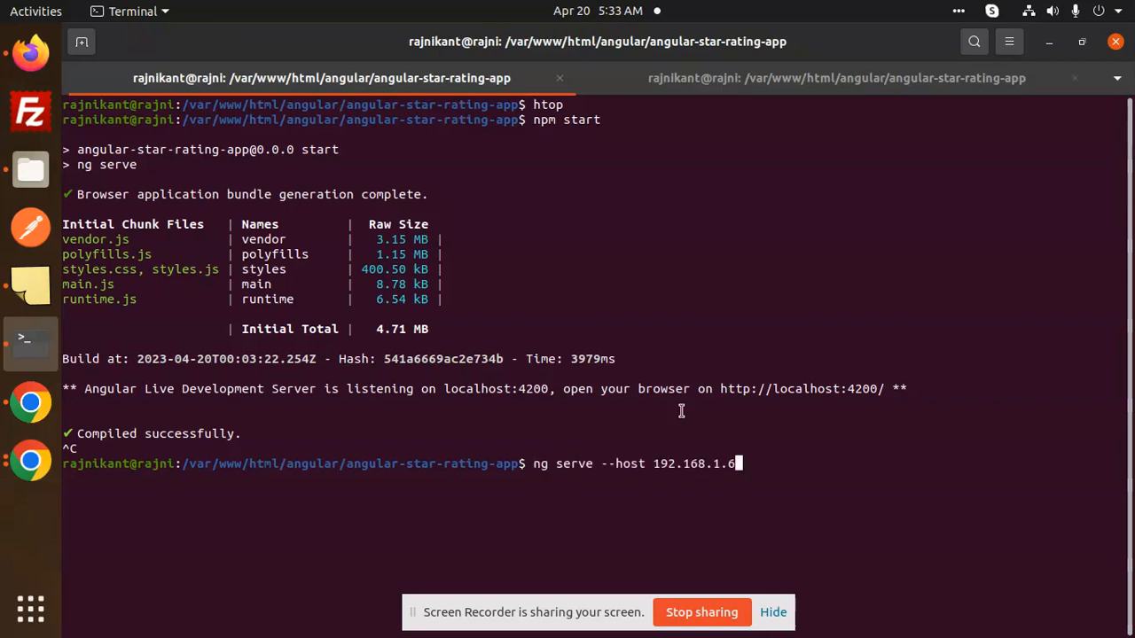
mouse_move(697, 478)
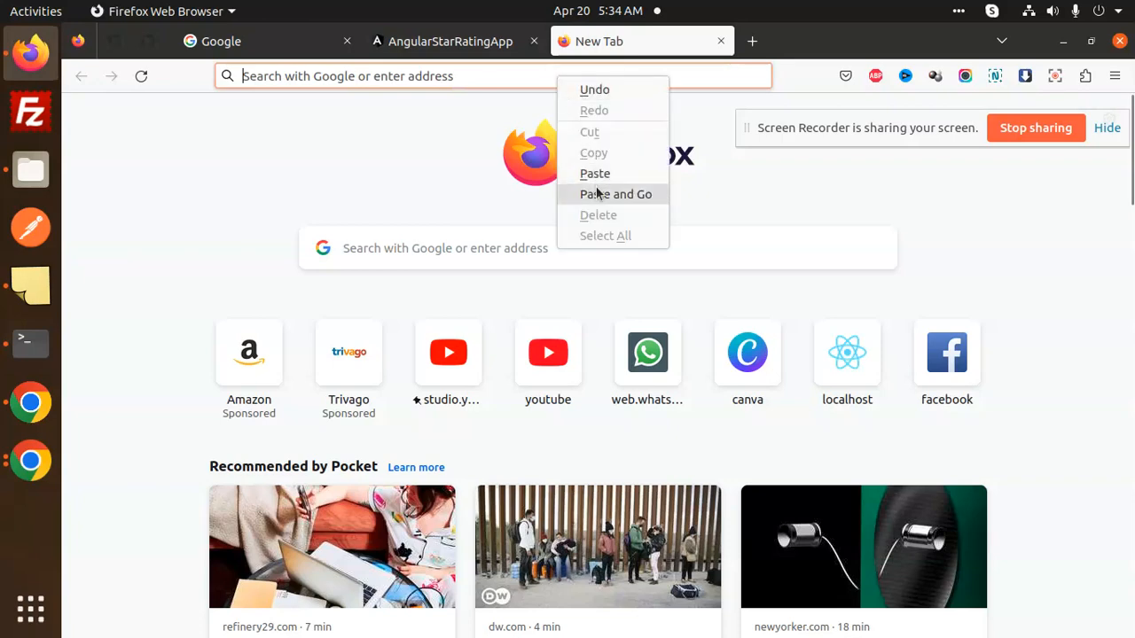
Step: Return to the ng serve output showing the server on 192.168.1.6:4200
click(617, 193)
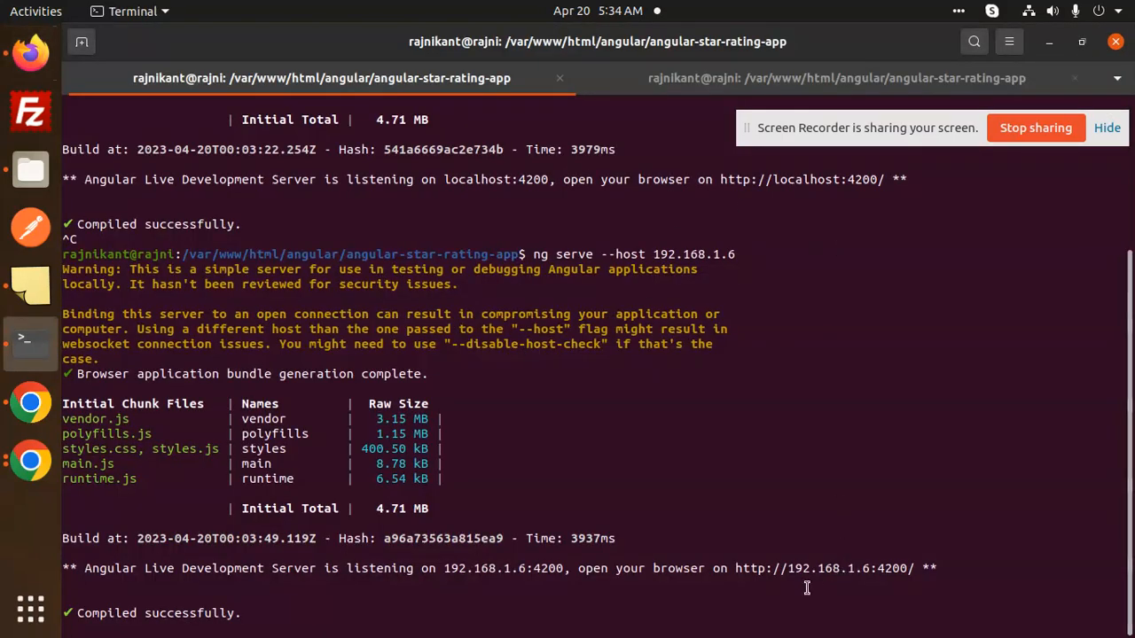
mouse_move(856, 419)
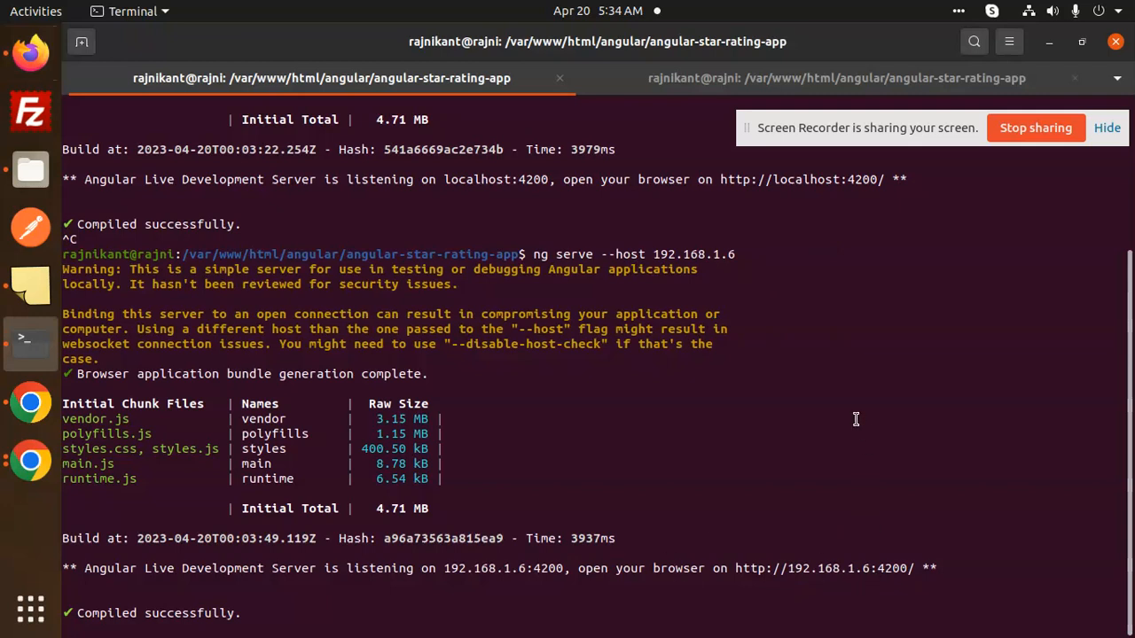